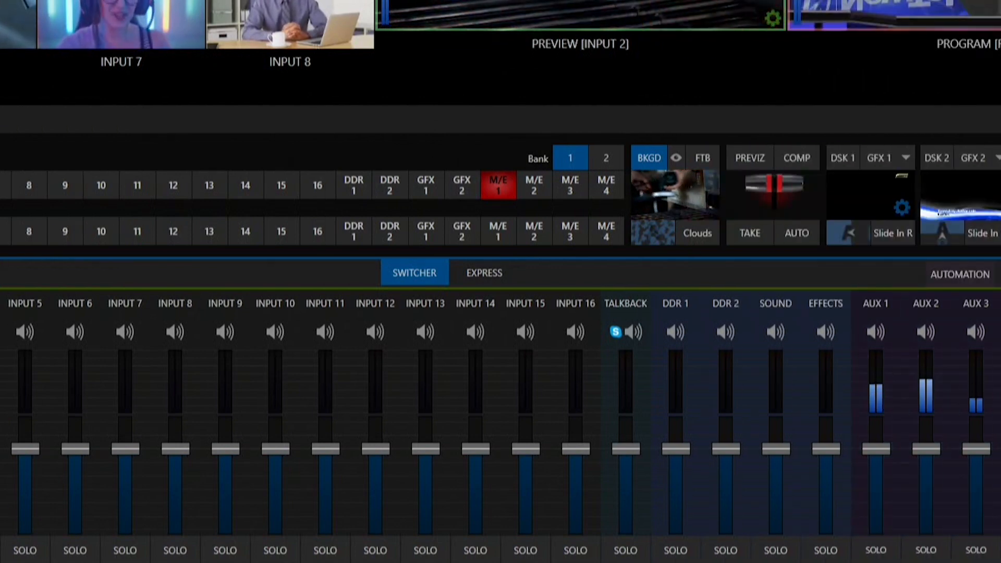
Scroll the audio mixer right to reveal the PHONES channel at its far end
scroll(right, 3)
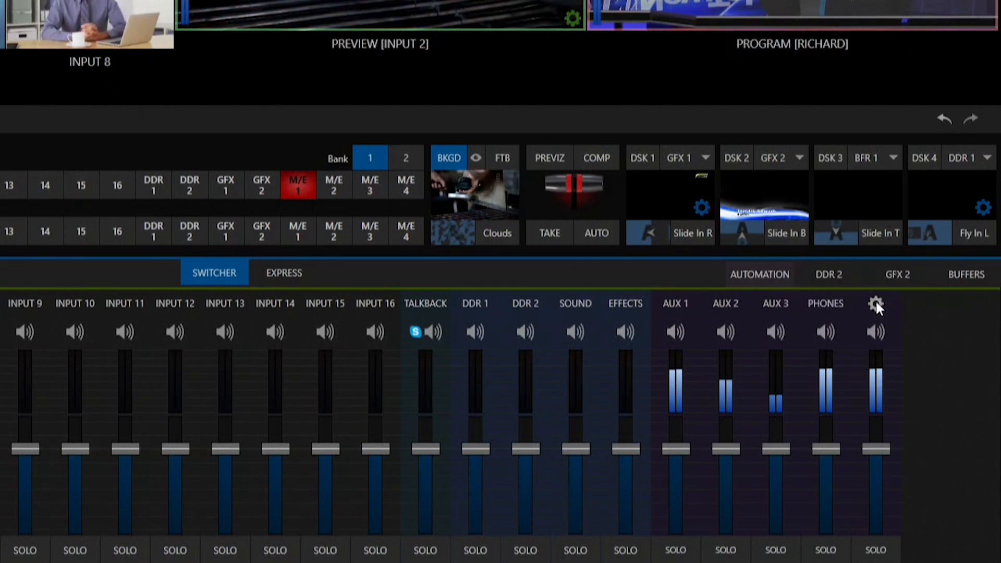
Return the audio mixer view to its first channels, showing Inputs 1–4
click(875, 304)
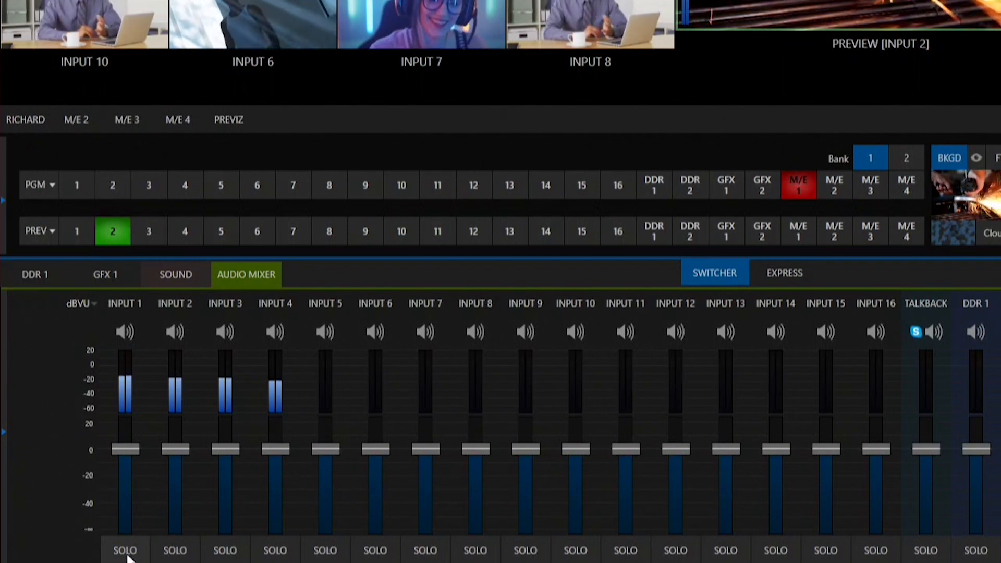
Engage SOLO on Input 1 for headphone monitoring
click(125, 549)
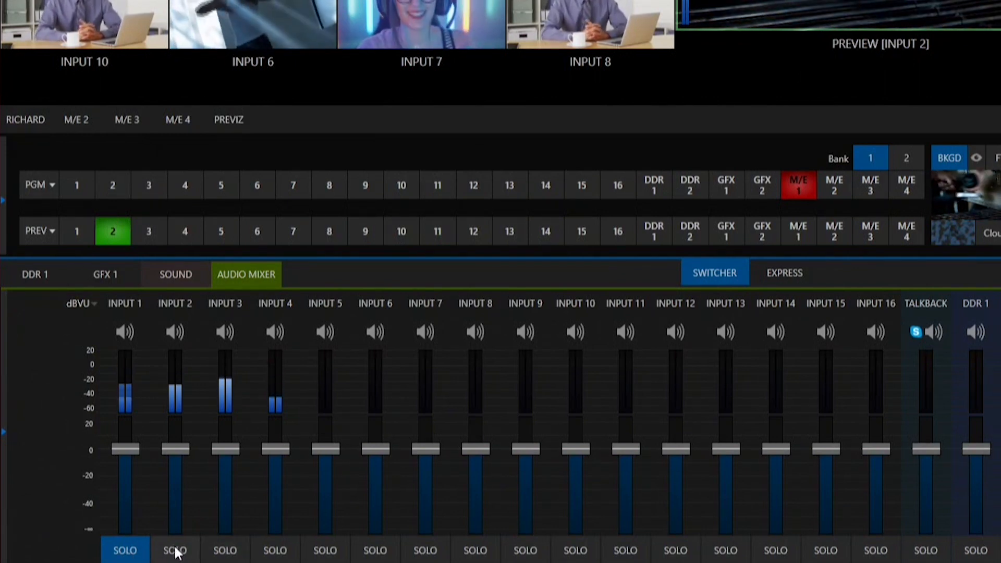
Add Input 2 to the soloed inputs
click(175, 549)
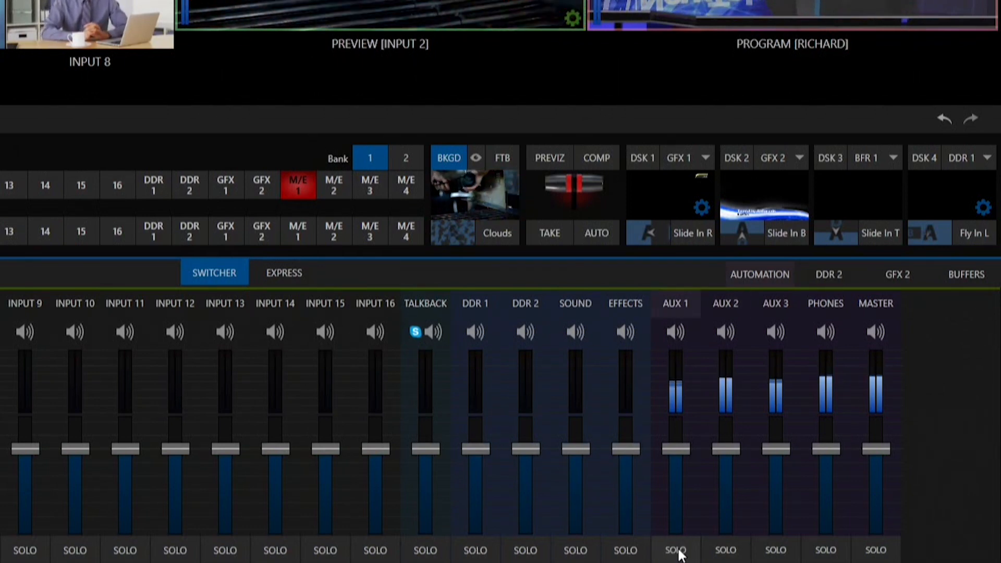
Toggle SOLO on the Aux 1 bus, then solo the Aux 3 bus
click(675, 549)
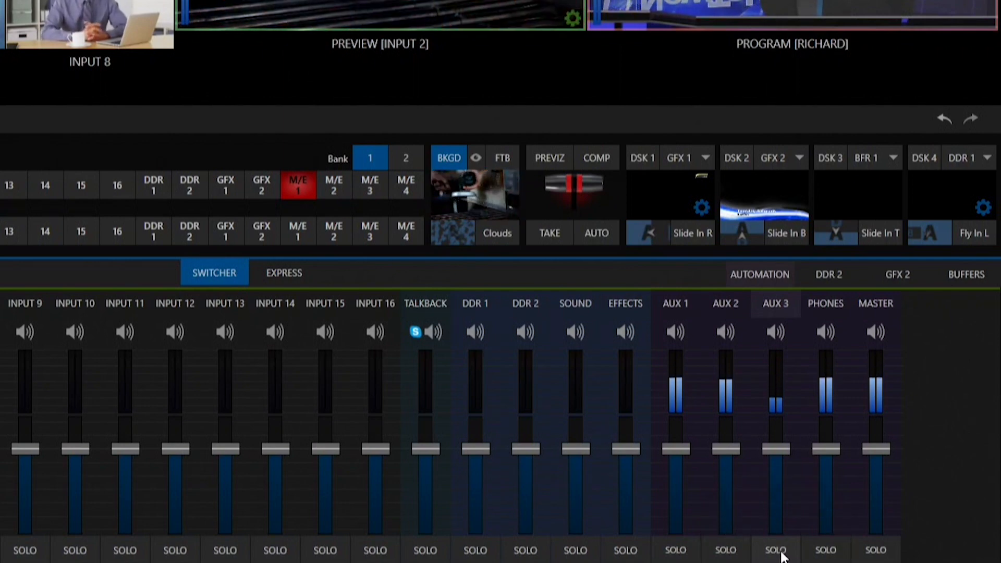
click(776, 550)
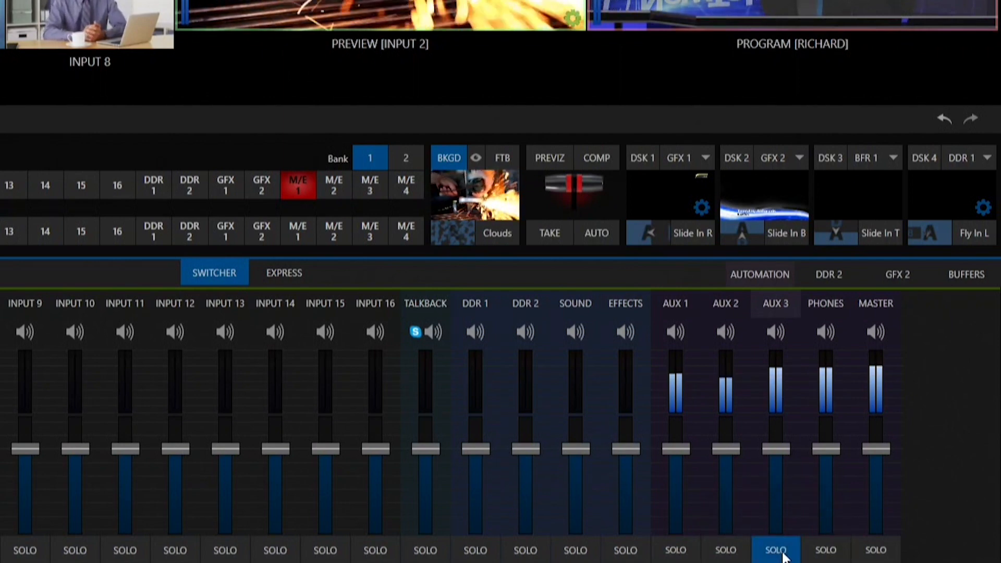